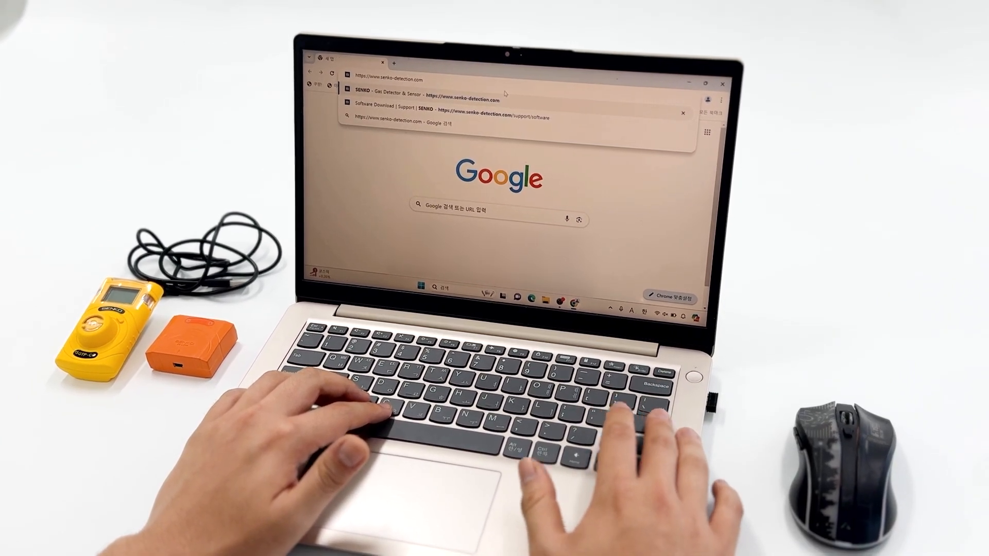
# Step: From senko-detection.com's SUPPORT > Software page, download the IR Link v1.7.2 installer
pyautogui.click(429, 93)
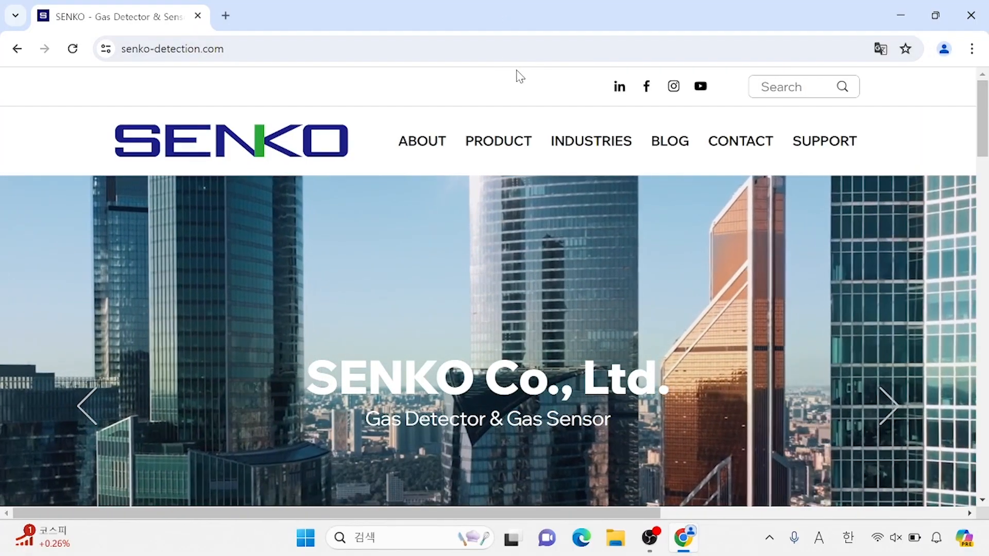
pyautogui.moveTo(823, 140)
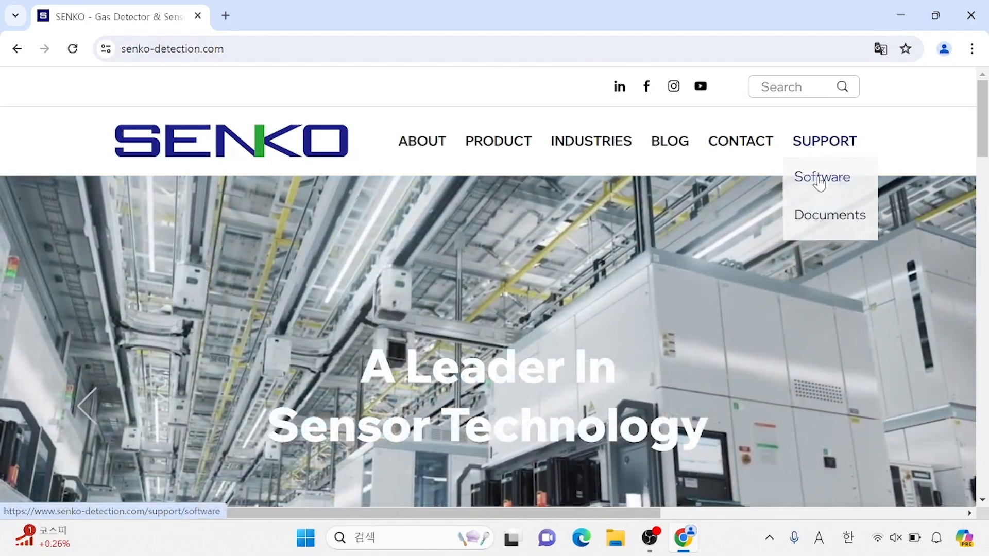
pyautogui.click(820, 177)
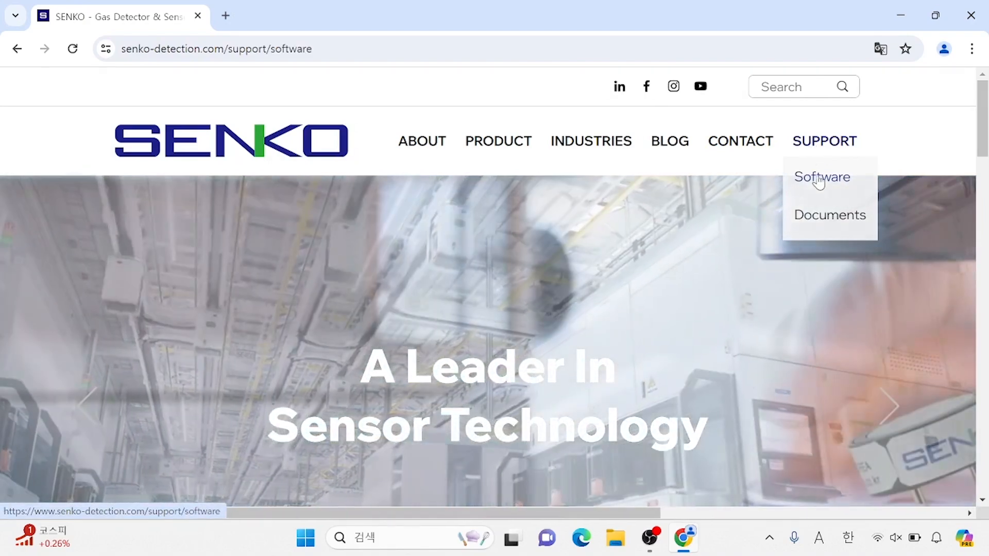
pyautogui.click(821, 178)
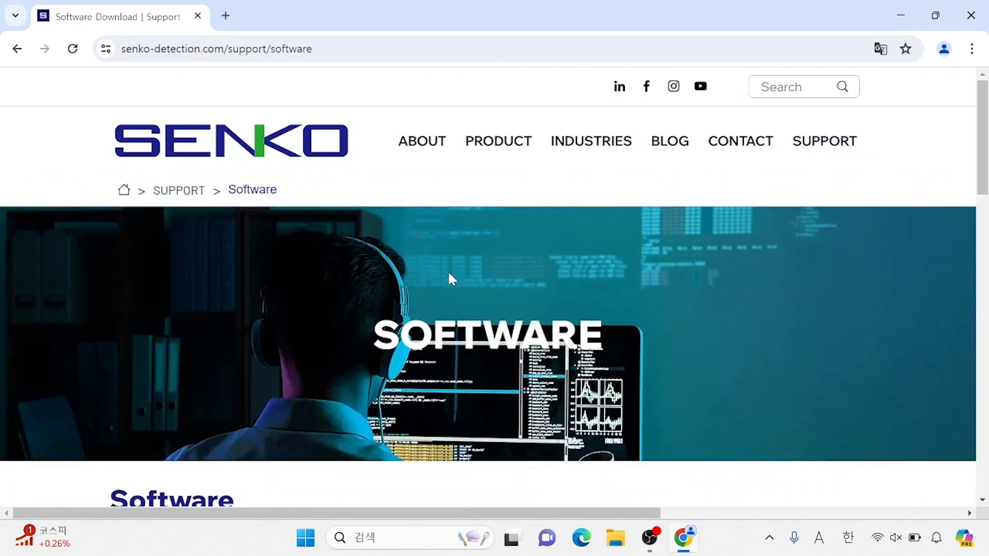
pyautogui.scroll(-3)
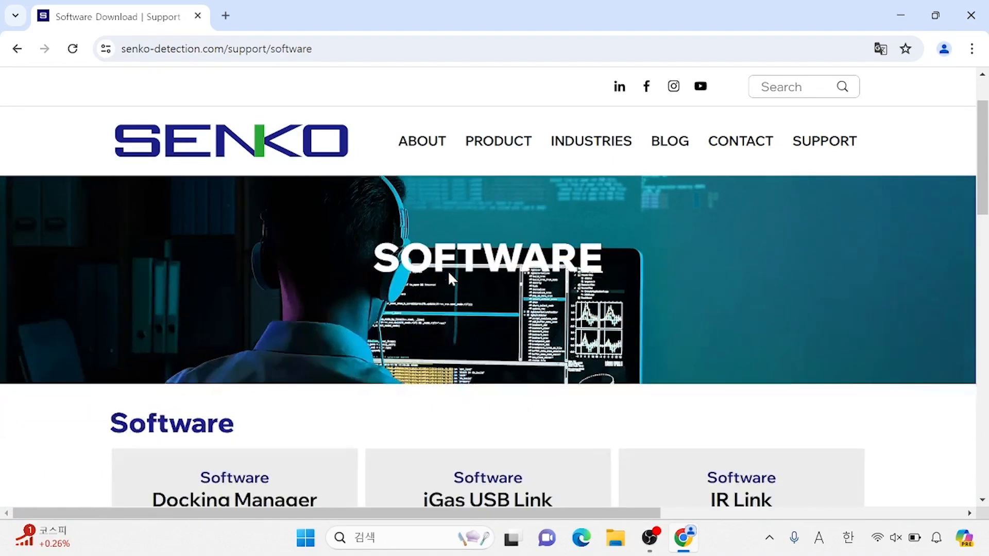
pyautogui.scroll(-3)
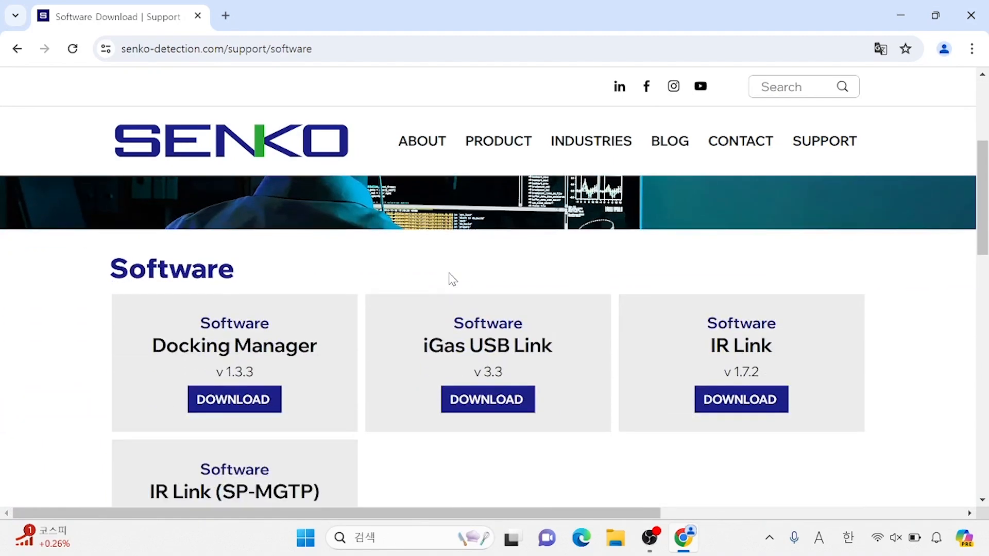
pyautogui.moveTo(711, 354)
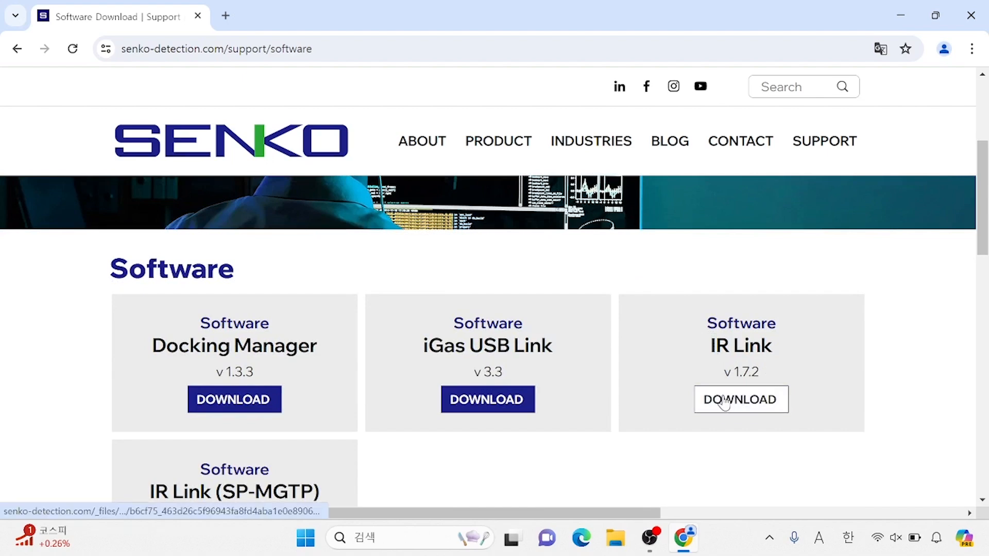
pyautogui.click(741, 399)
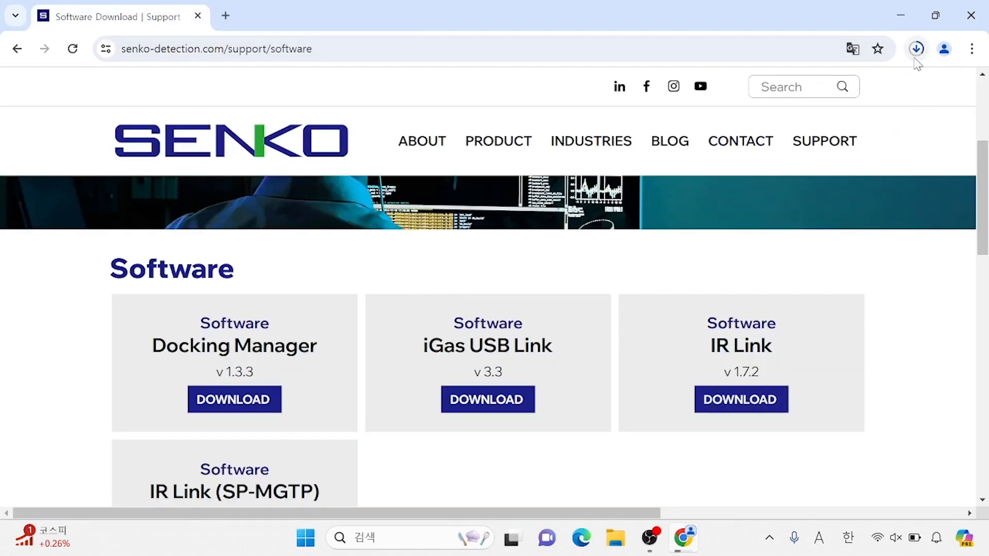
pyautogui.click(234, 399)
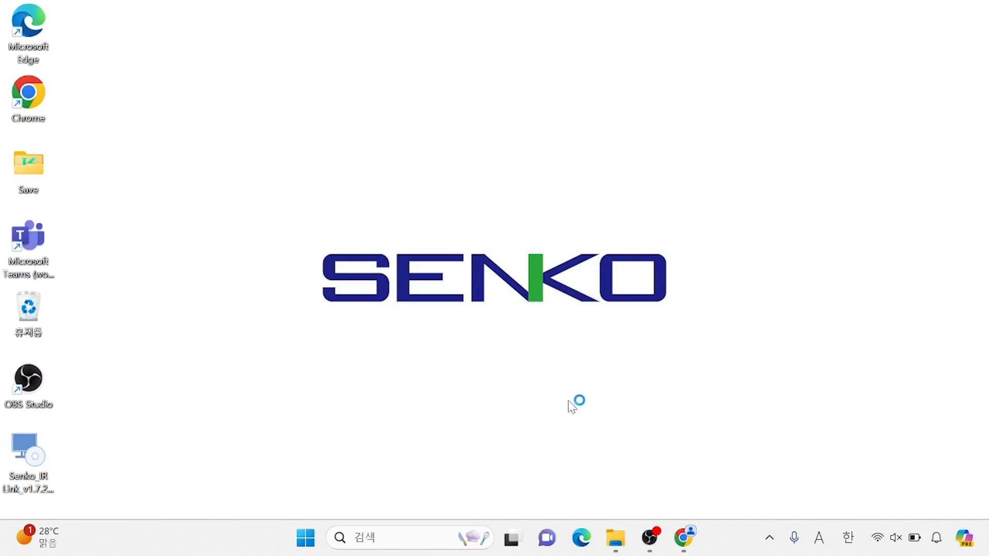
# Step: Run the IR Link installer with the default Senko folder, acknowledging the attach-device notice
pyautogui.doubleClick(28, 454)
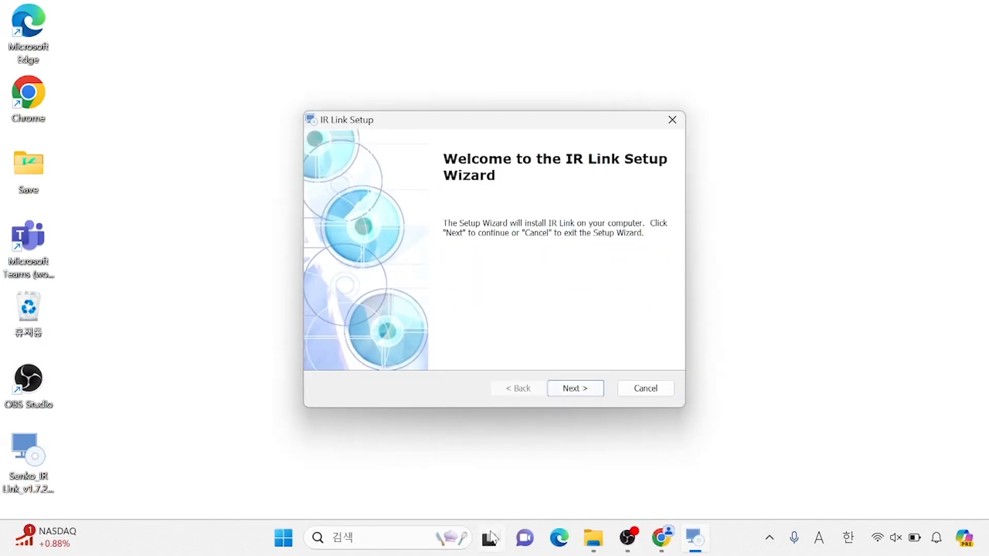
pyautogui.moveTo(478, 178)
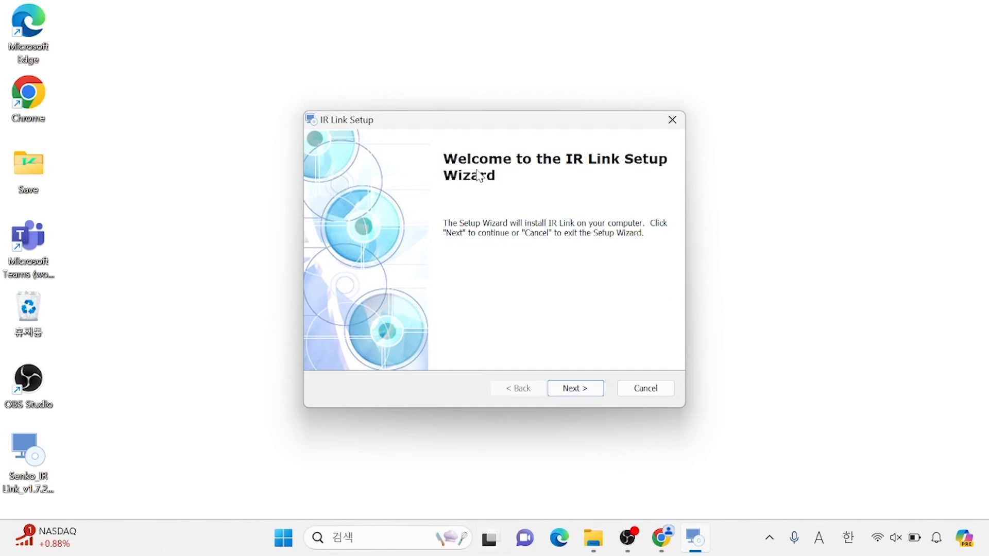
pyautogui.moveTo(578, 341)
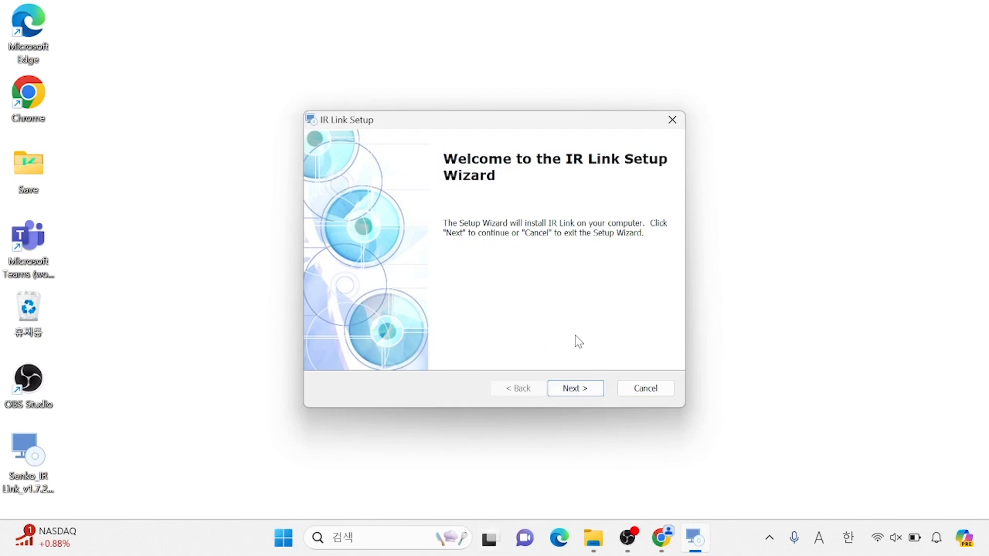
pyautogui.click(574, 388)
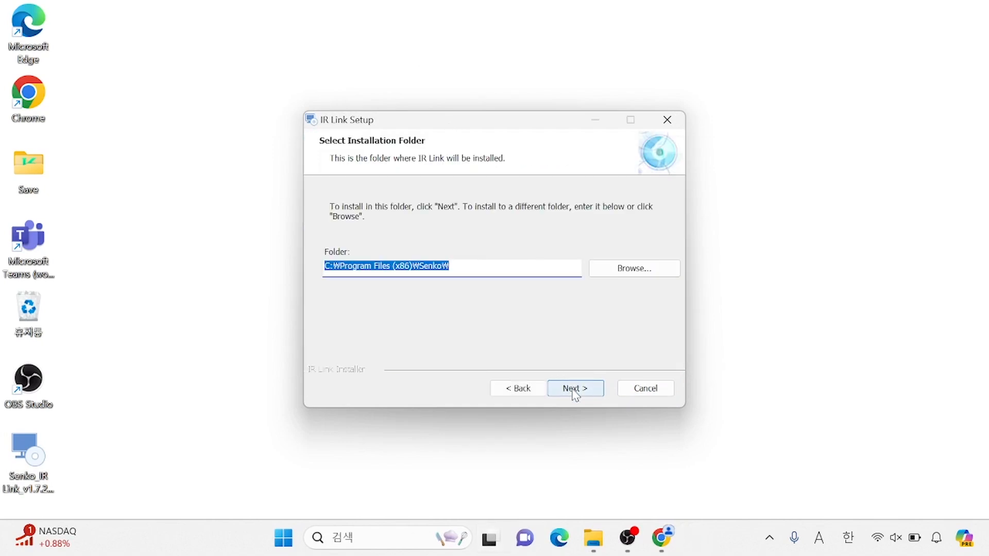
pyautogui.click(575, 388)
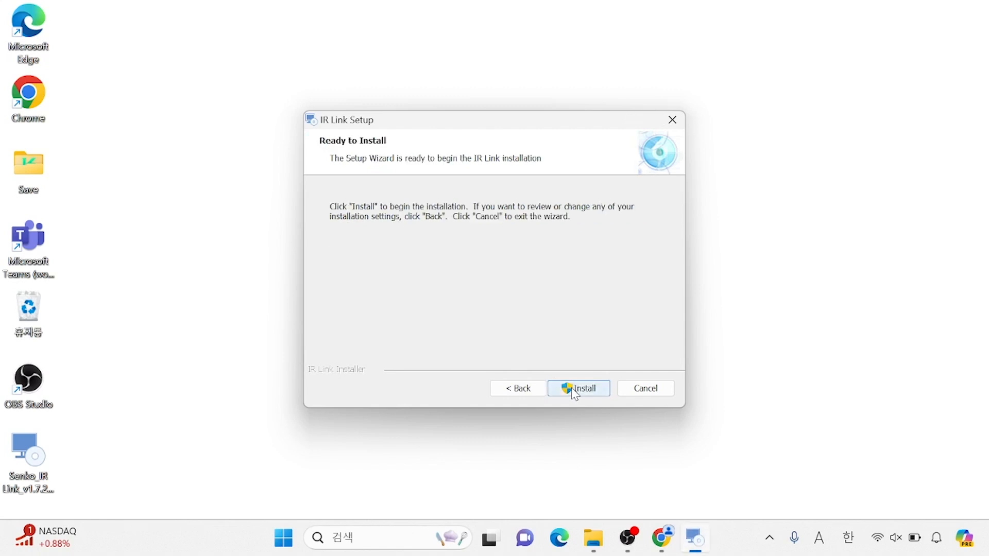
pyautogui.click(577, 387)
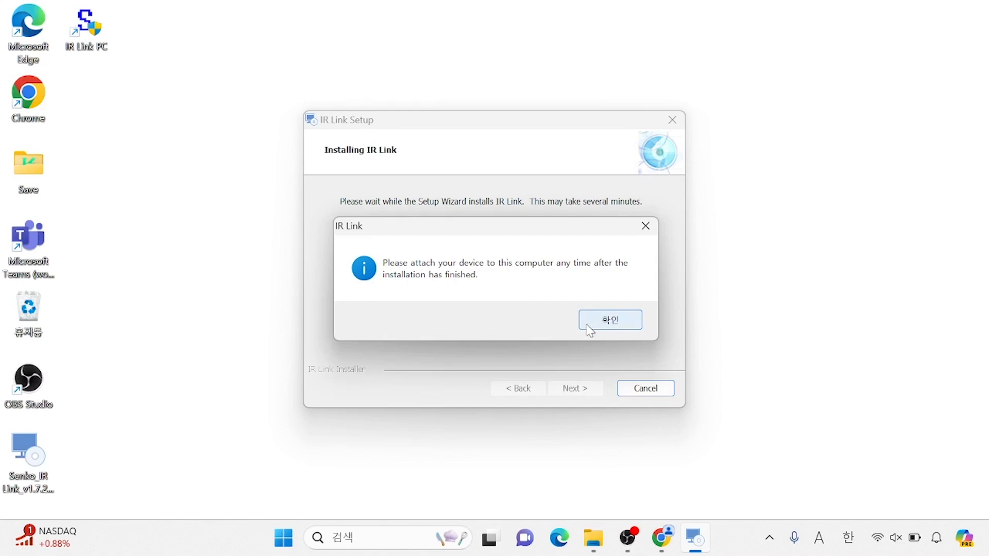
pyautogui.click(609, 320)
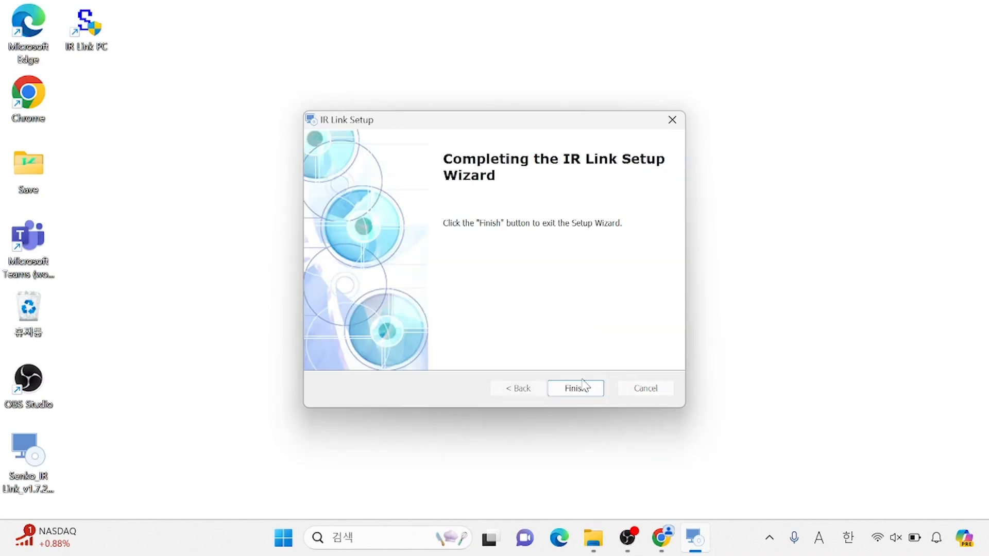
pyautogui.click(574, 388)
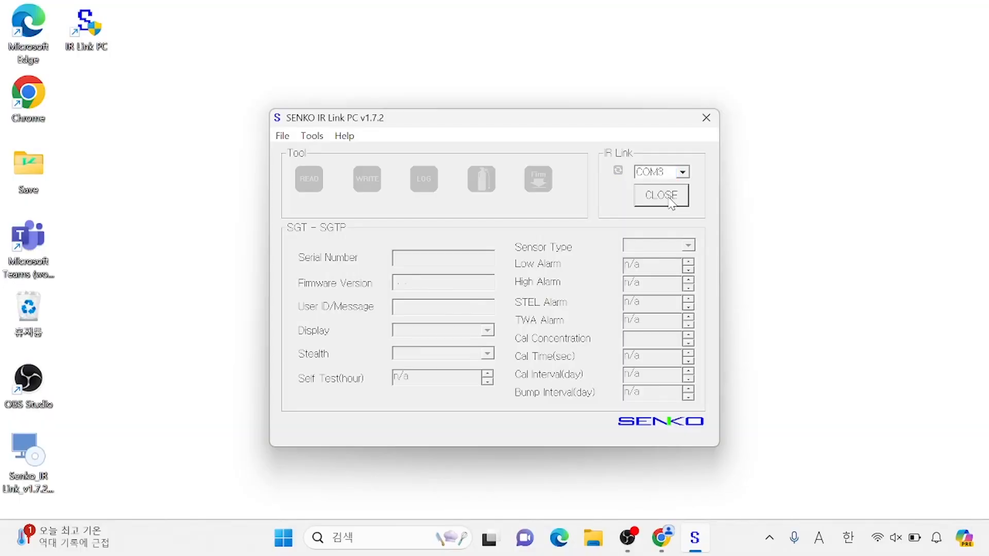
pyautogui.moveTo(695, 224)
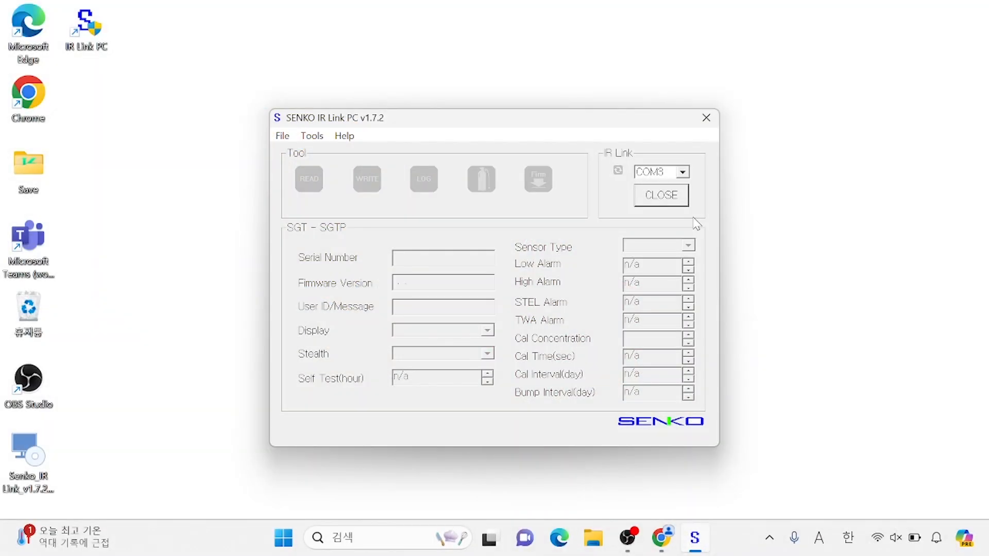
# Step: Read the CO detector's settings (low alarm 30, high alarm 60) and dismiss Read Complete
pyautogui.click(308, 179)
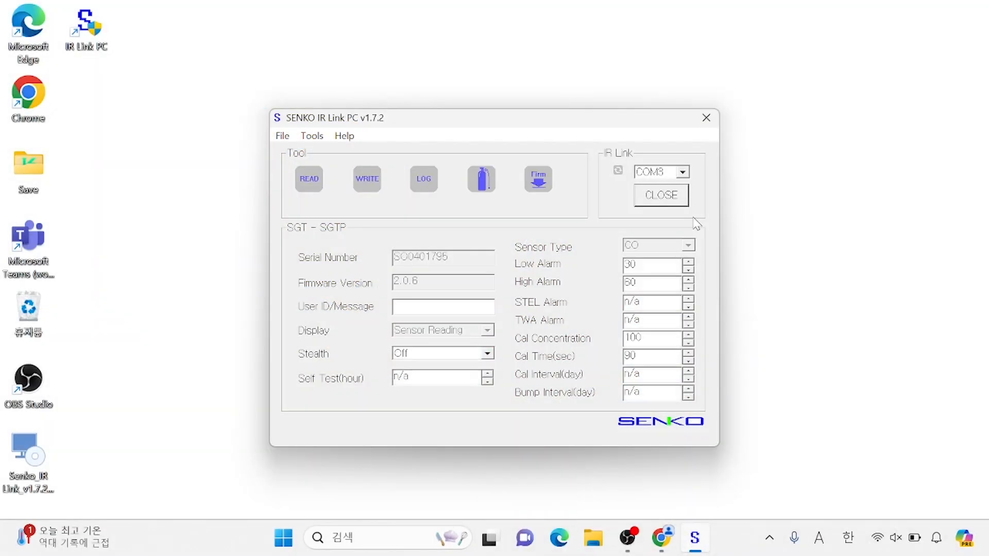
pyautogui.click(309, 178)
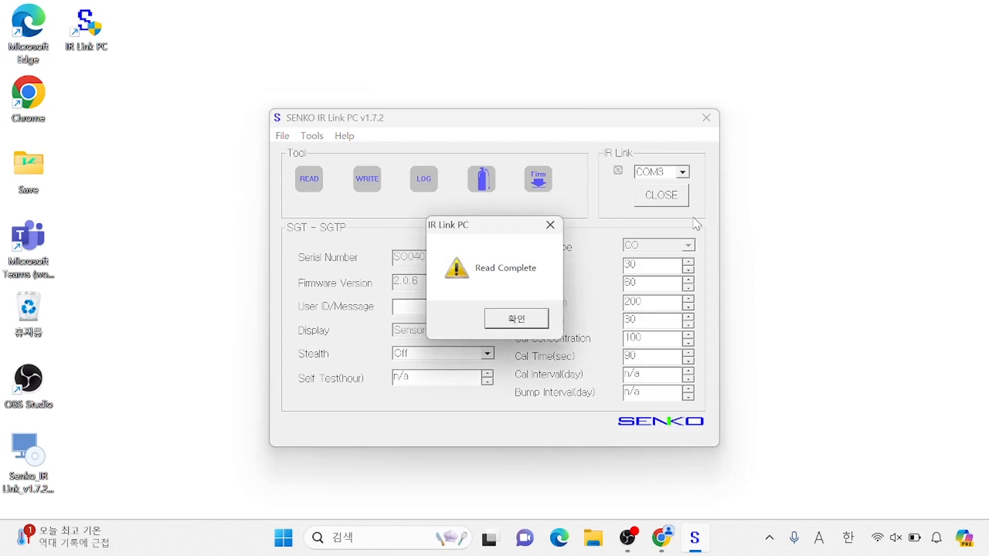
pyautogui.moveTo(587, 249)
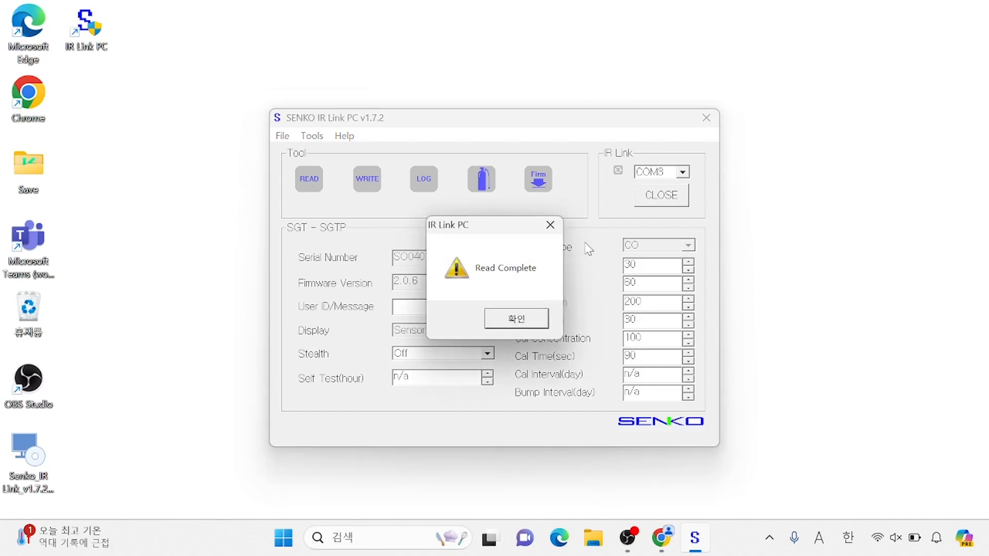
pyautogui.click(515, 317)
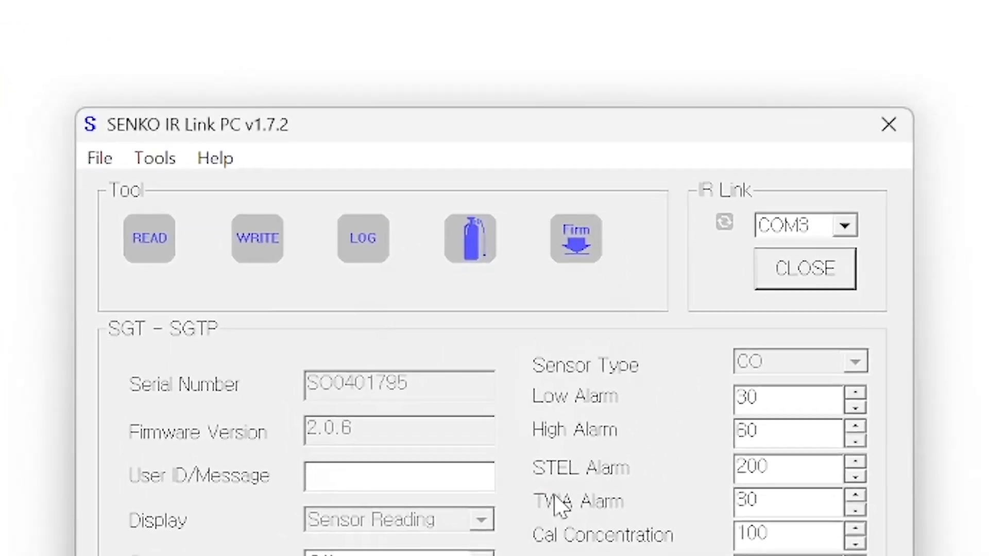
pyautogui.click(149, 237)
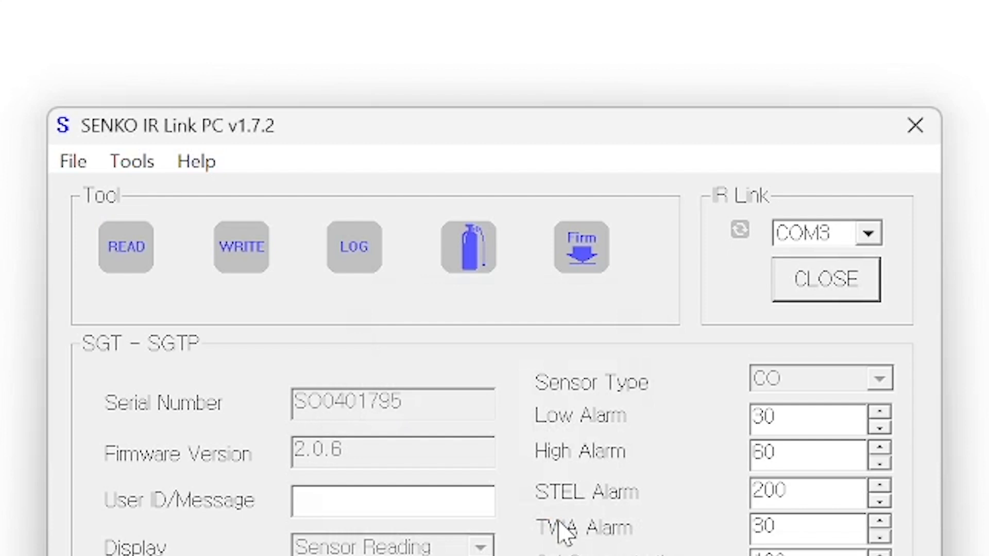
pyautogui.click(241, 246)
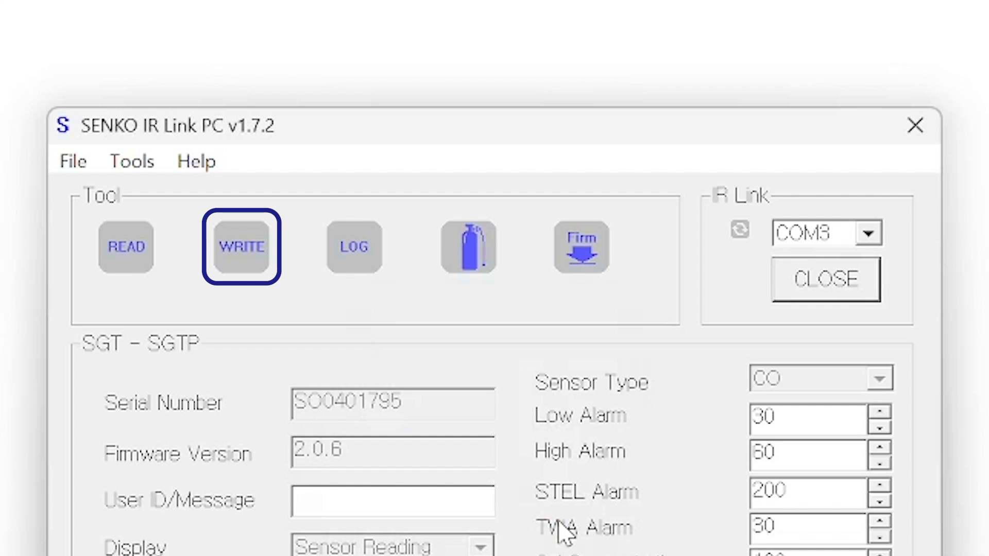
pyautogui.click(354, 247)
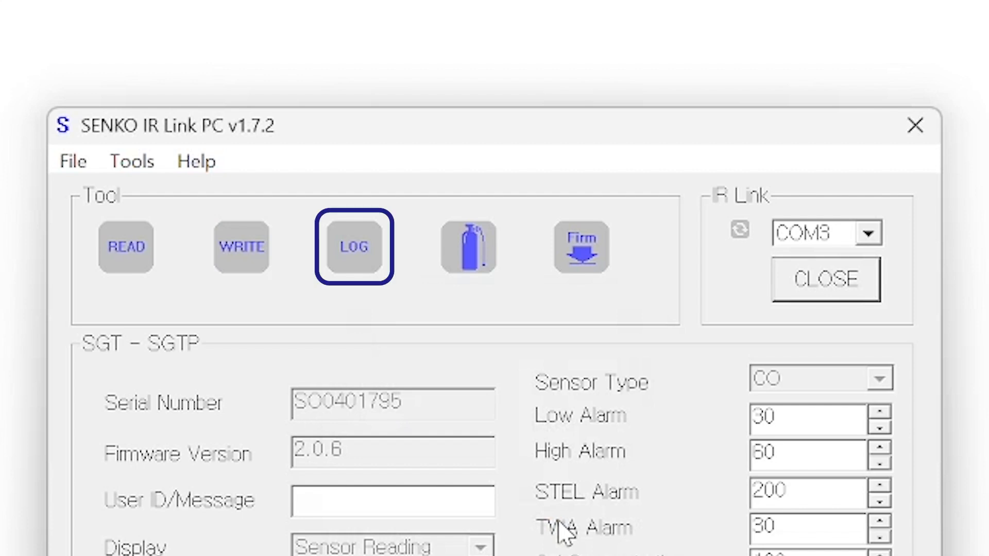
pyautogui.click(467, 246)
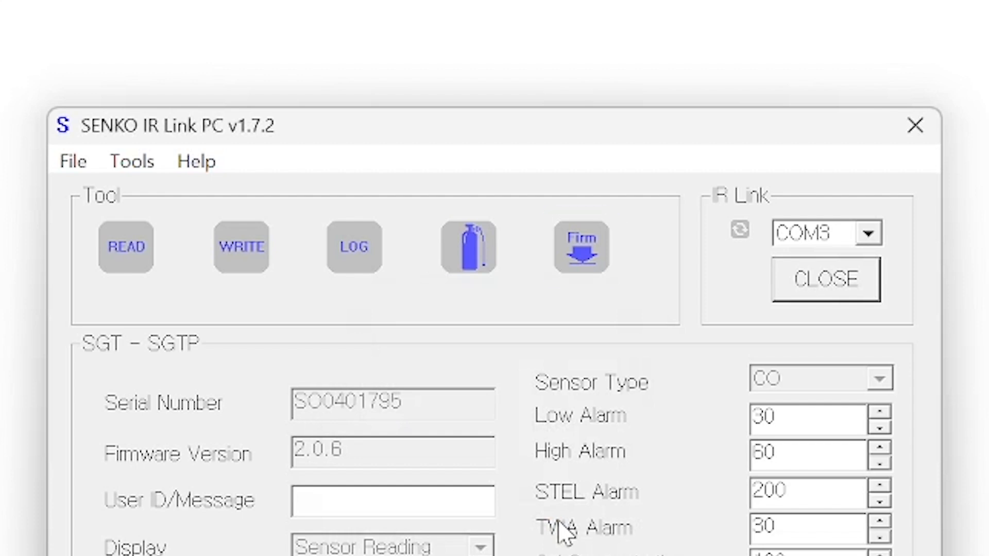
pyautogui.click(581, 247)
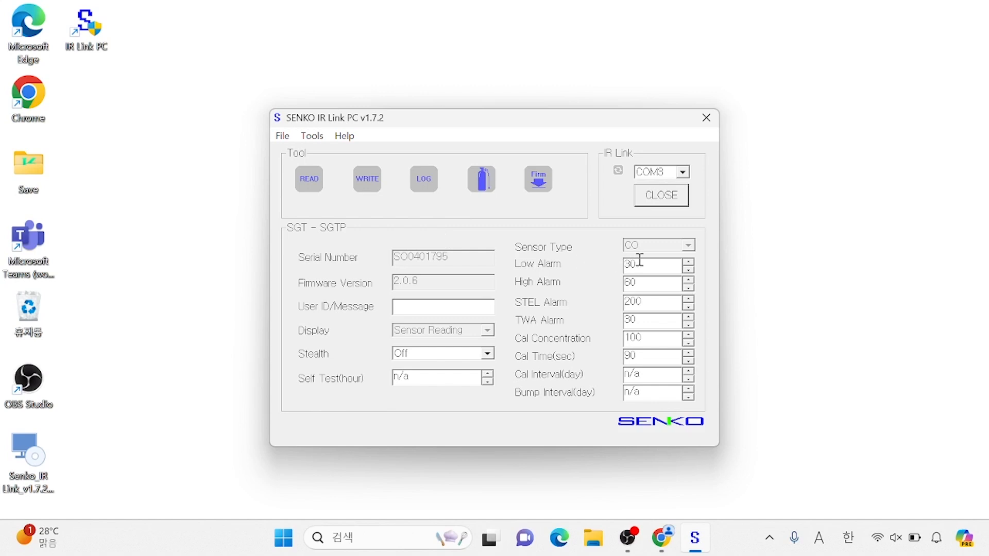
# Step: Write low alarm 15 and high alarm 70 to the detector, confirming the write
pyautogui.tripleClick(649, 264)
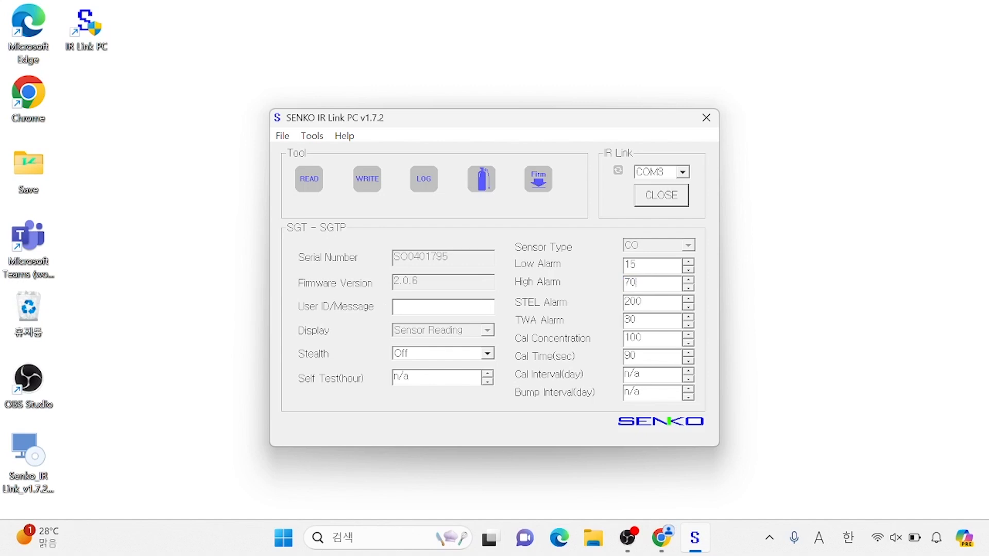
pyautogui.moveTo(377, 197)
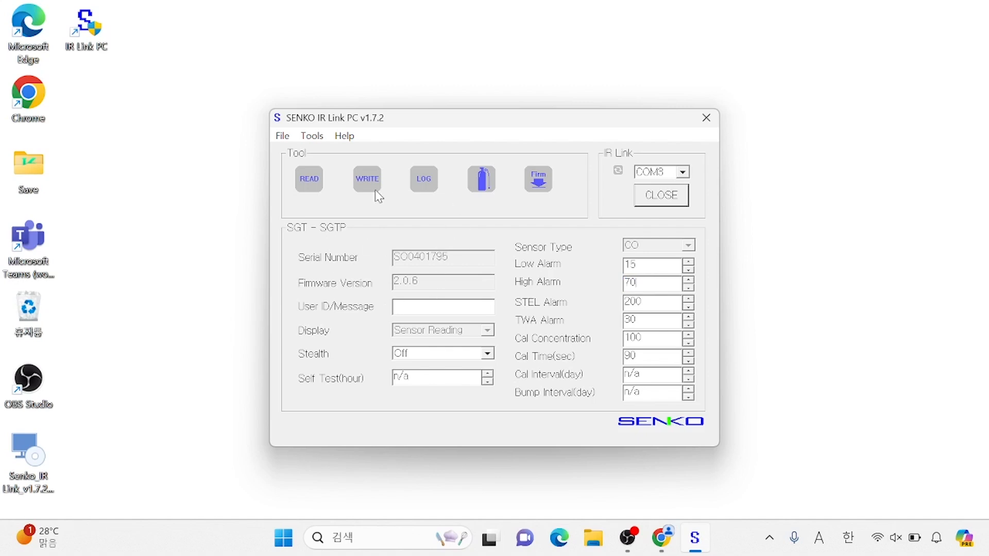
pyautogui.click(366, 179)
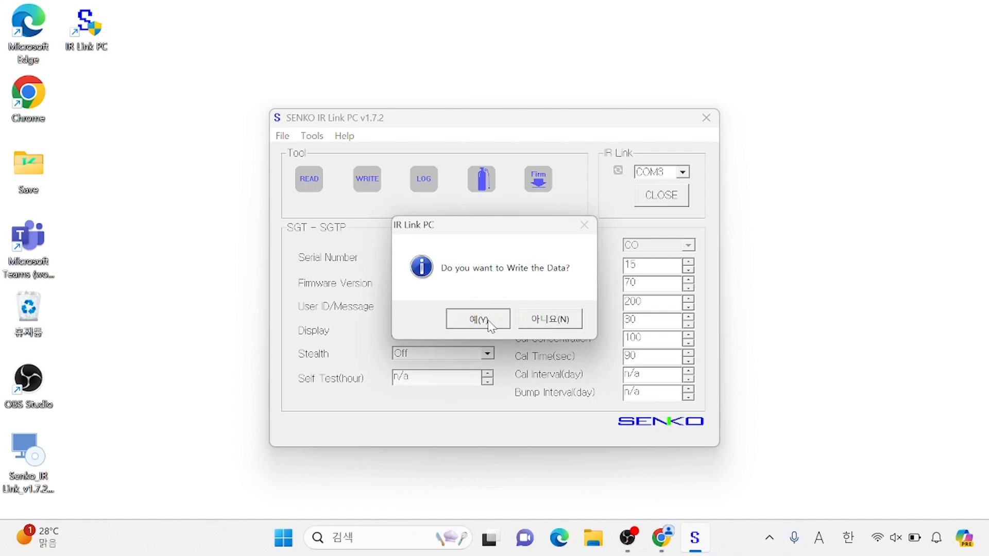
pyautogui.click(478, 319)
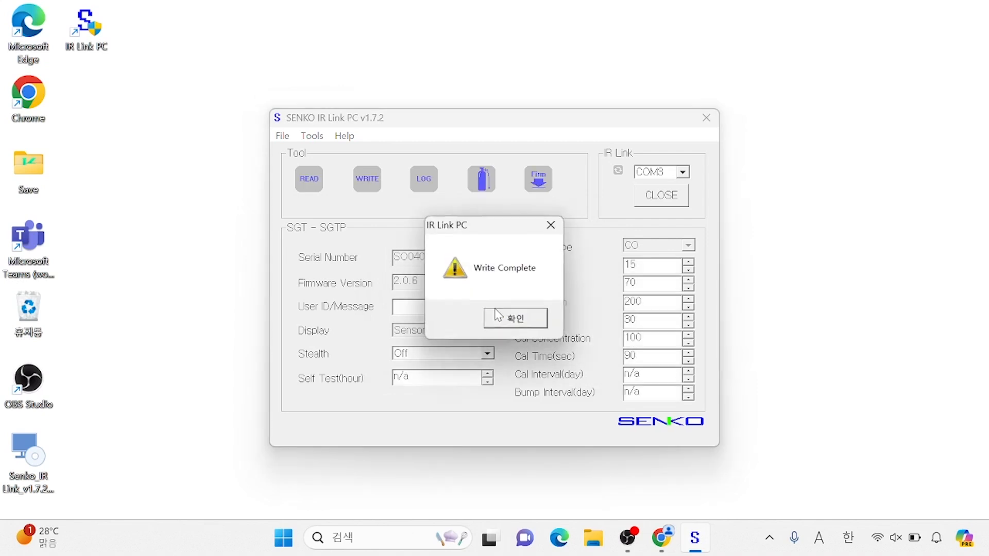
pyautogui.click(514, 317)
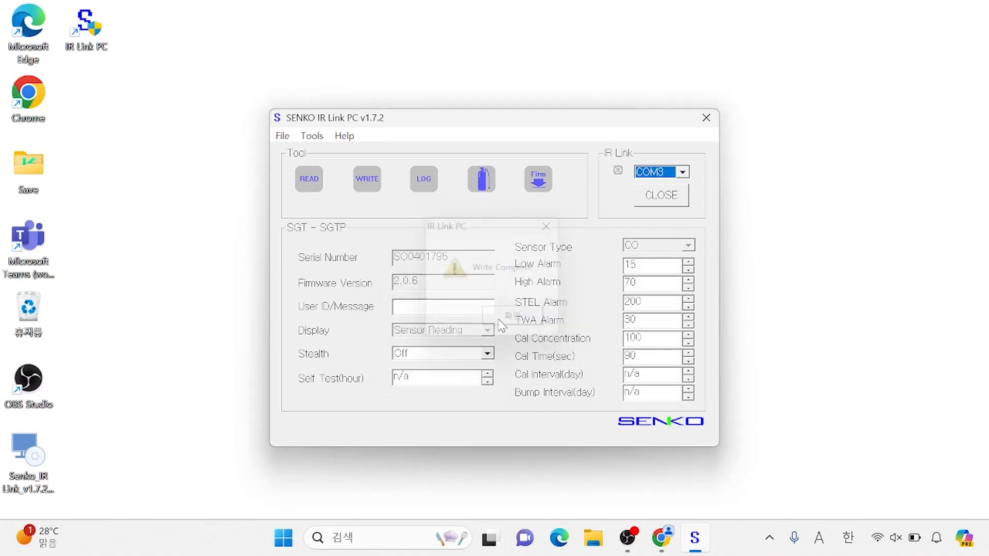